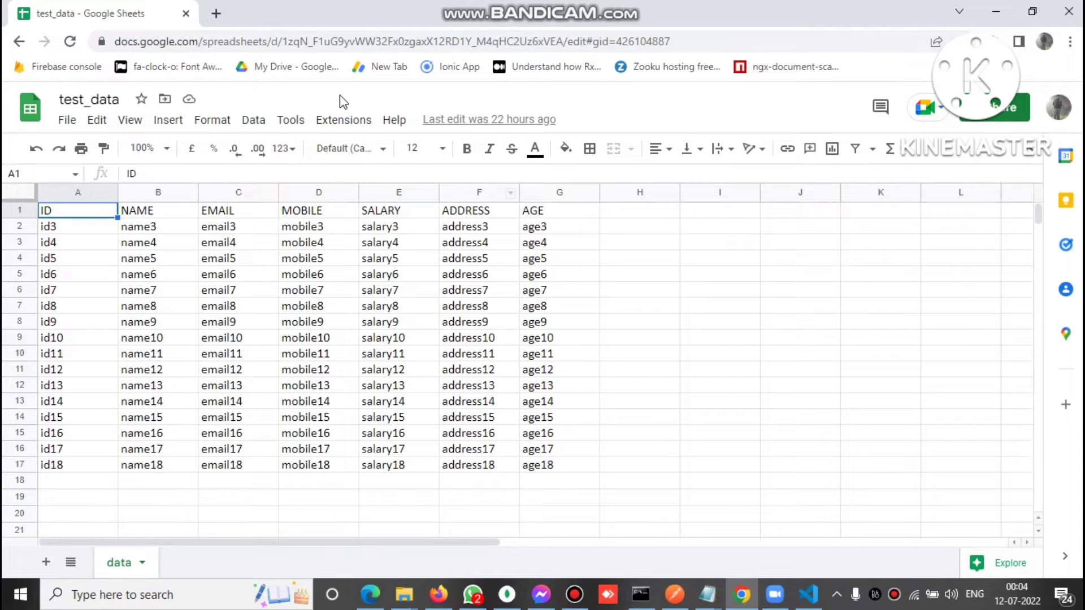
mouse_move(599, 192)
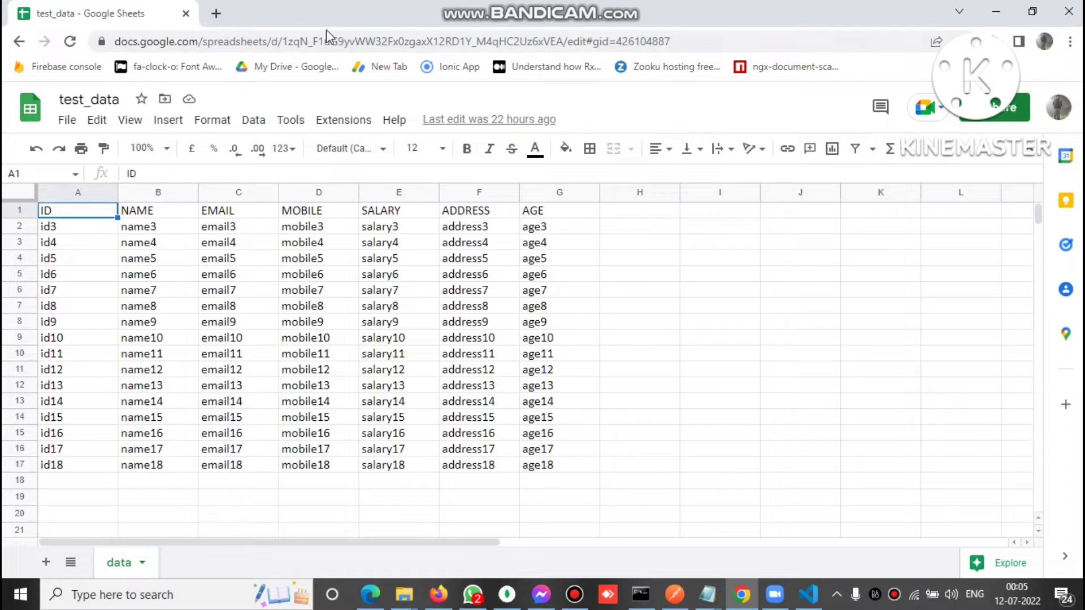
Step: Select and copy the test_data spreadsheet ID from the browser's web address
click(284, 41)
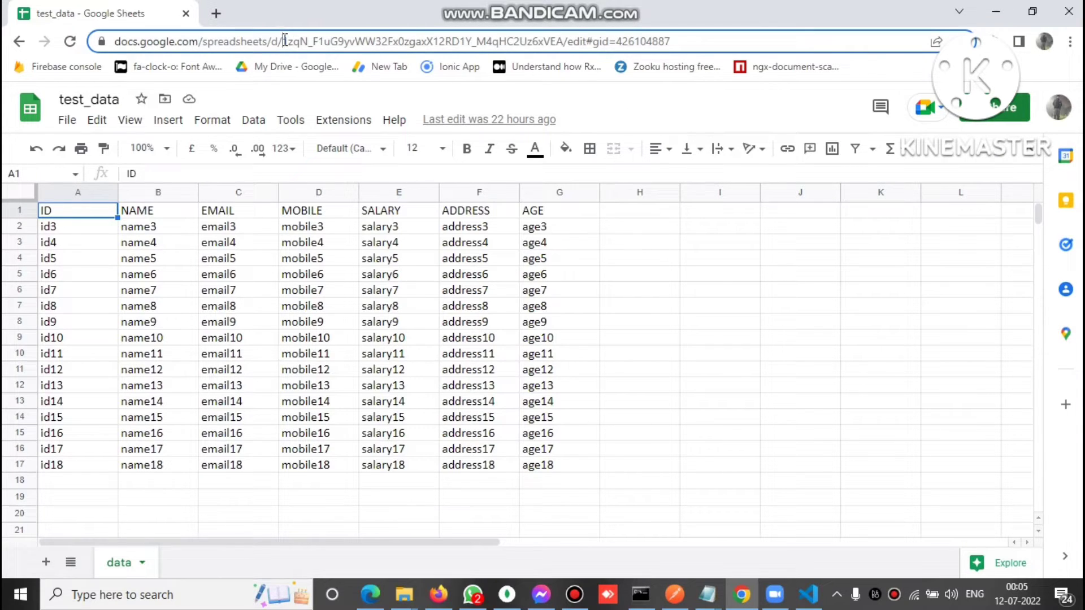
double_click(415, 41)
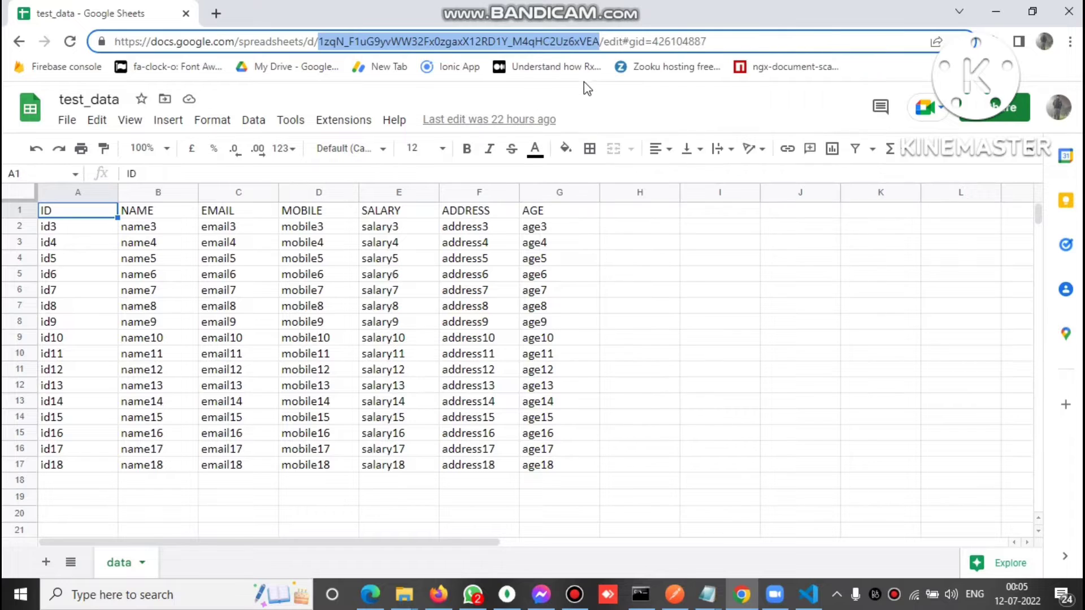
mouse_move(580, 102)
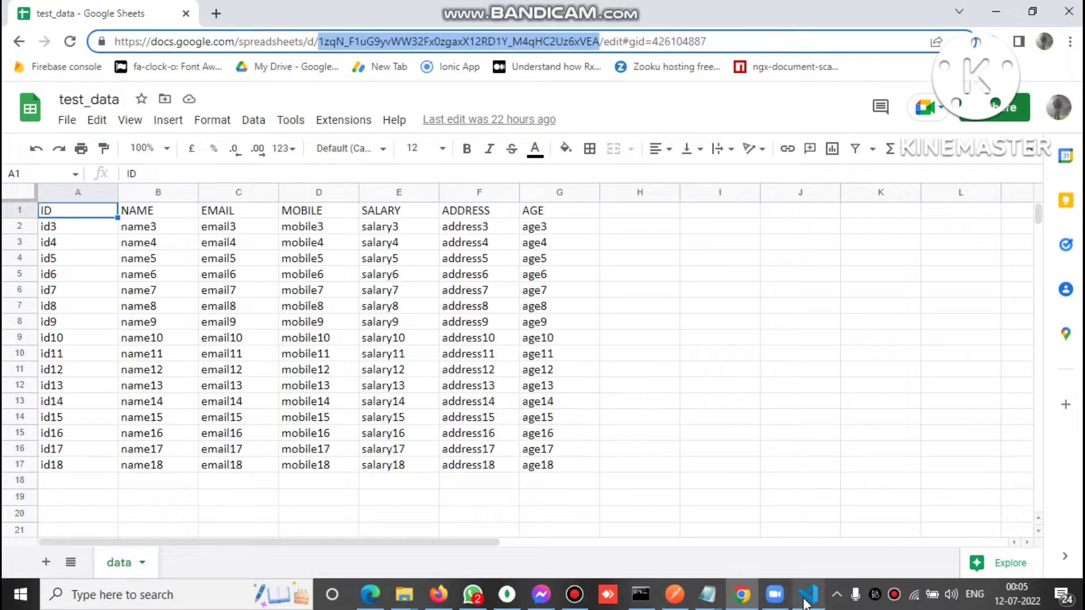
Step: Paste the ID into sheetId, set sheetName to 'data', and select the YOUR_API_KEY placeholder
click(807, 594)
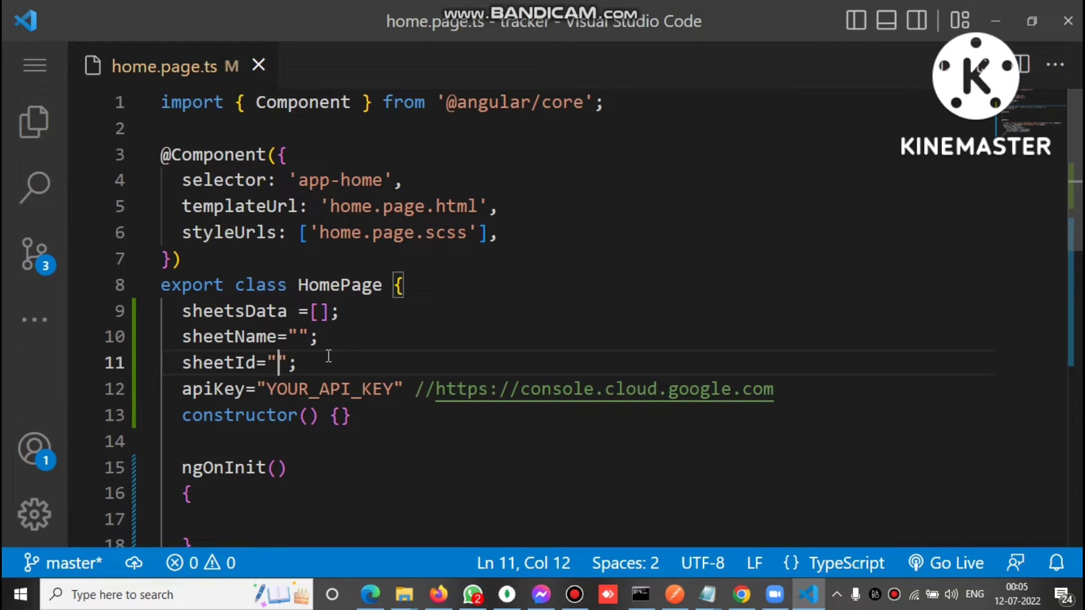
text(1zqN_F1uG9yvWW32Fx0zgaxX12RD1Y_M4qHC2Uz6xVEA)
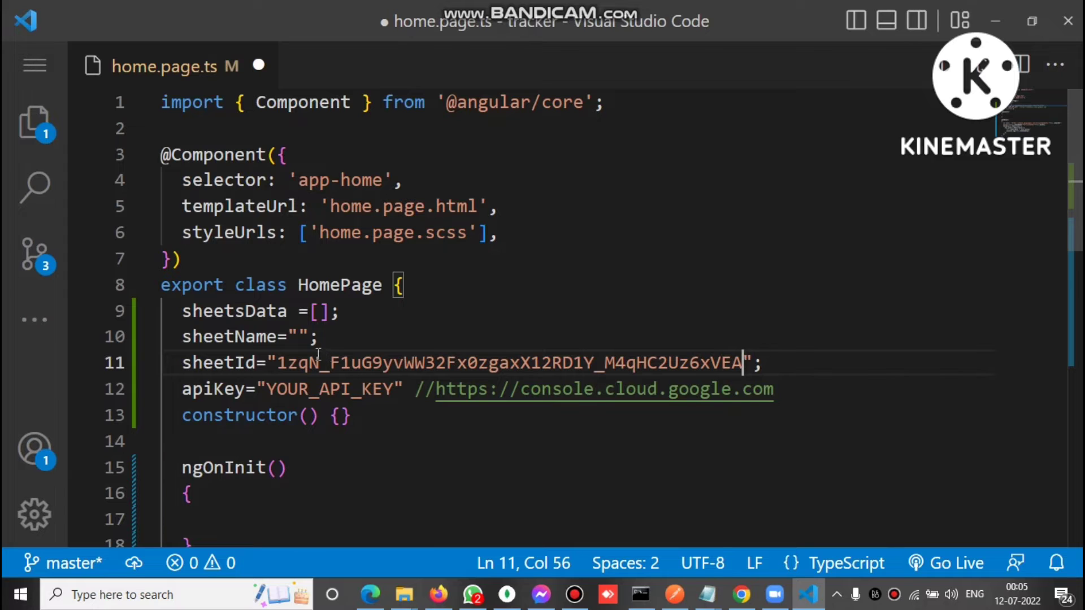
text(data)
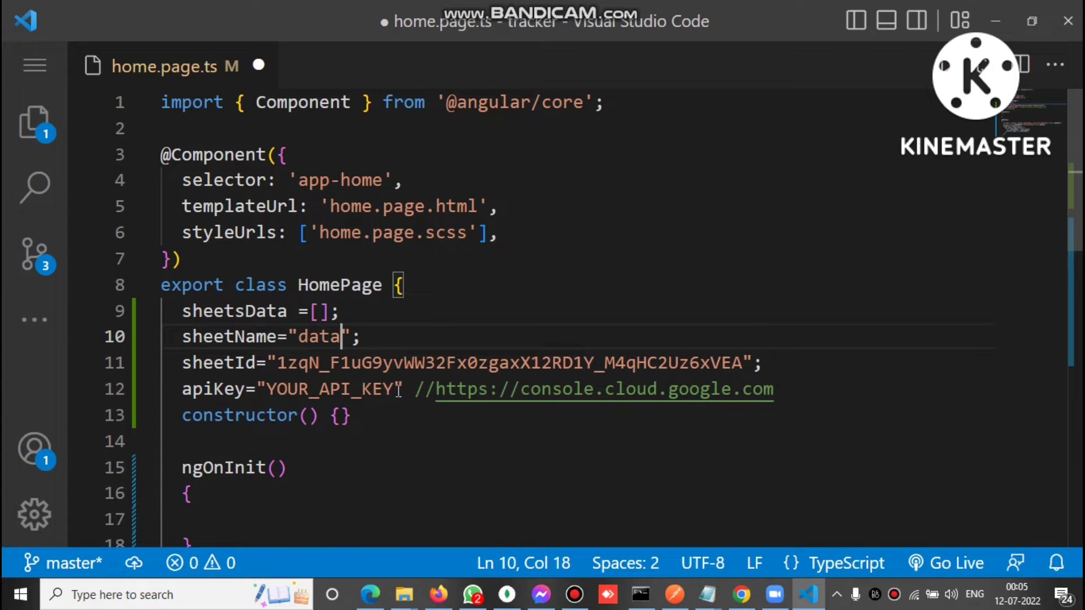
drag(435, 388, 775, 388)
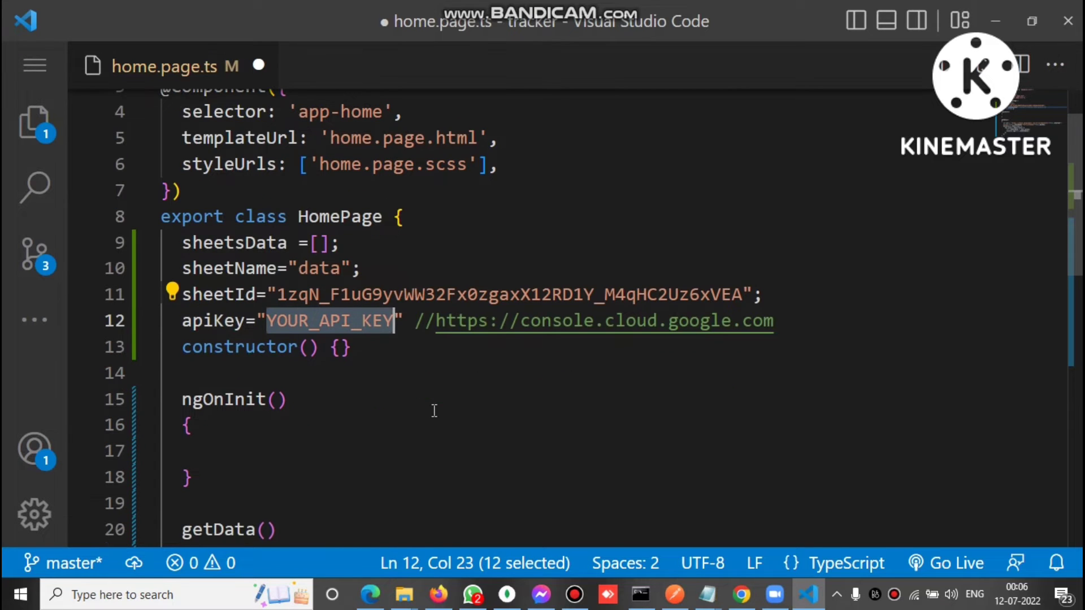
Step: Walk through getData, highlighting the Sheets API URL, url, res1 and the stored sheet values
scroll(down, 3)
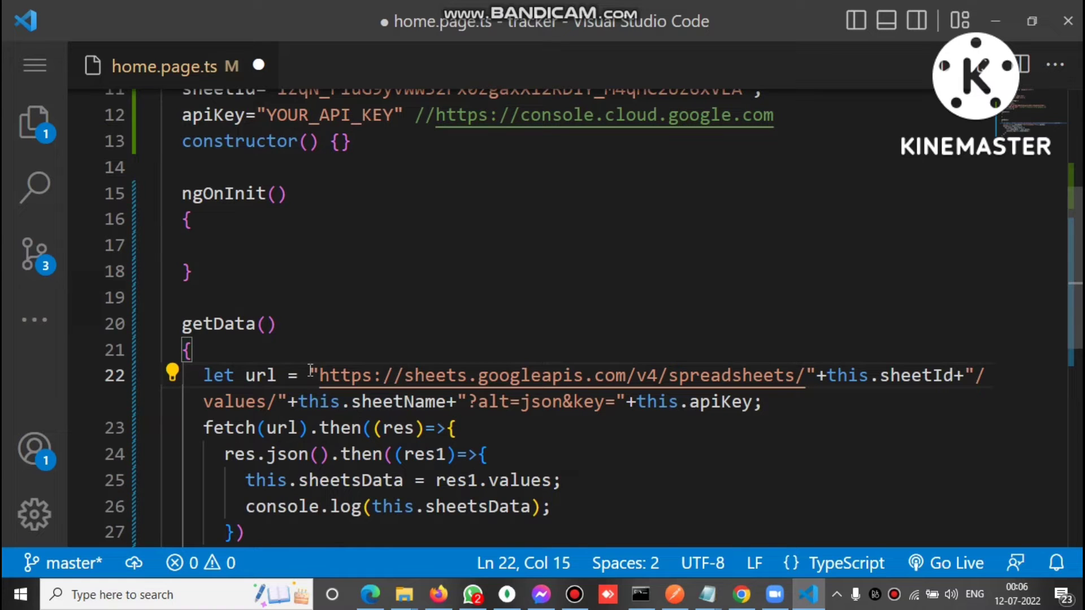
click(319, 376)
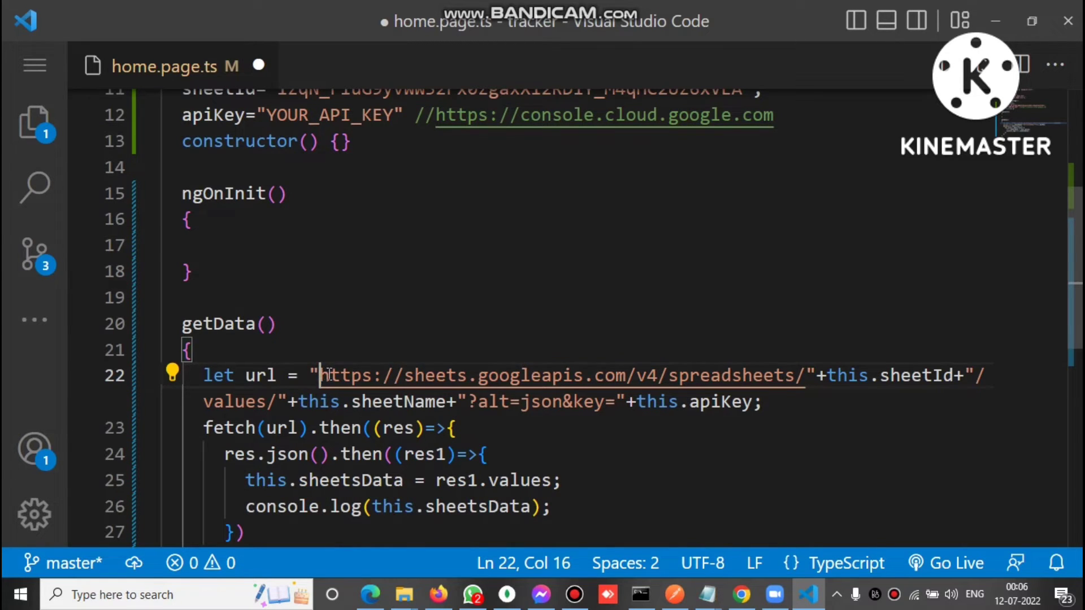
drag(323, 376, 807, 375)
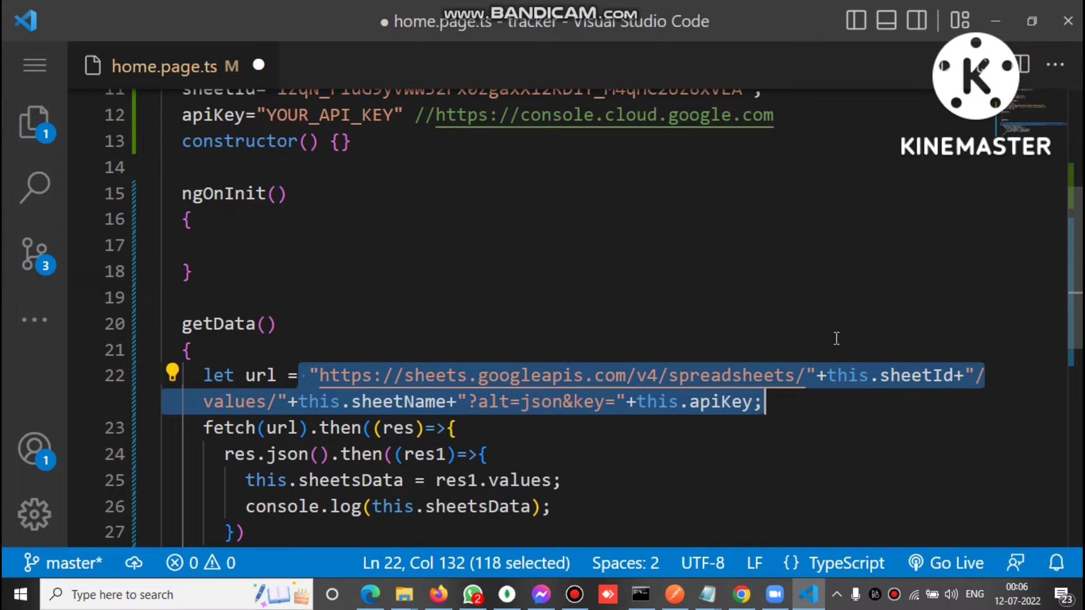
mouse_move(896, 376)
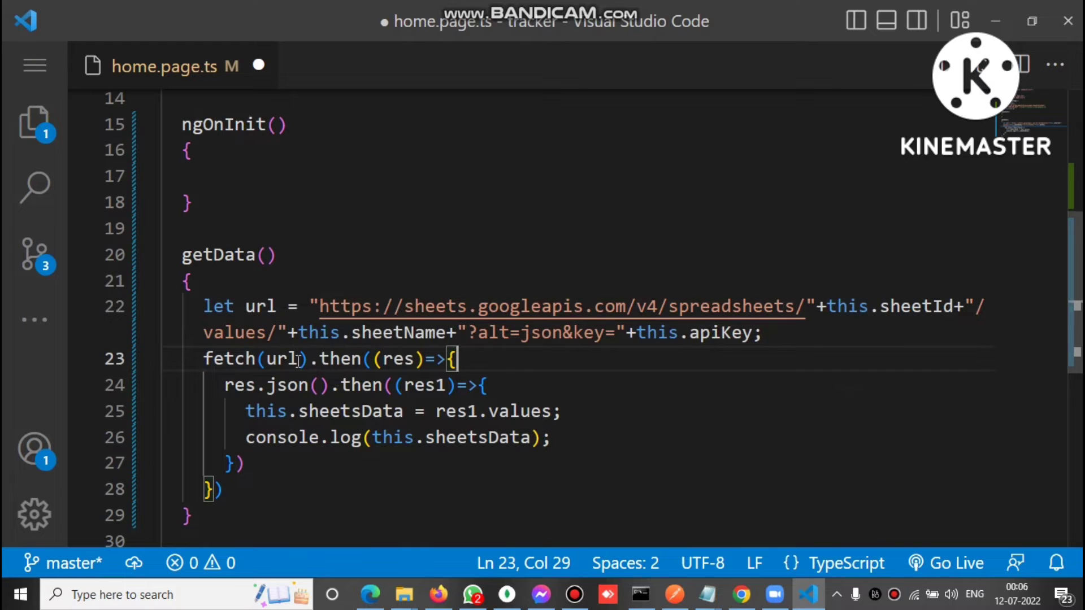
double_click(281, 358)
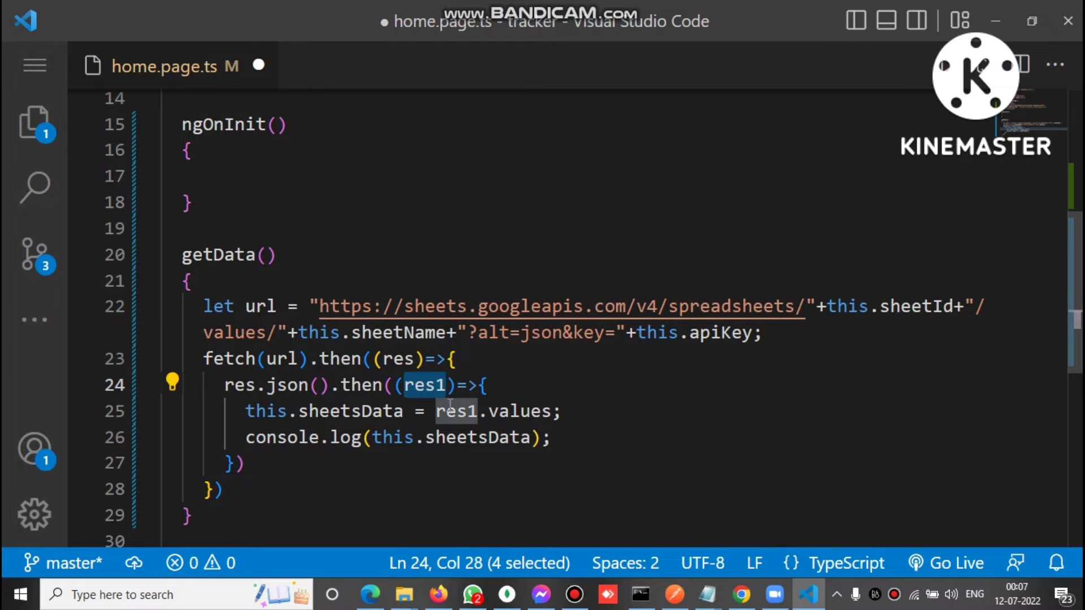
double_click(515, 411)
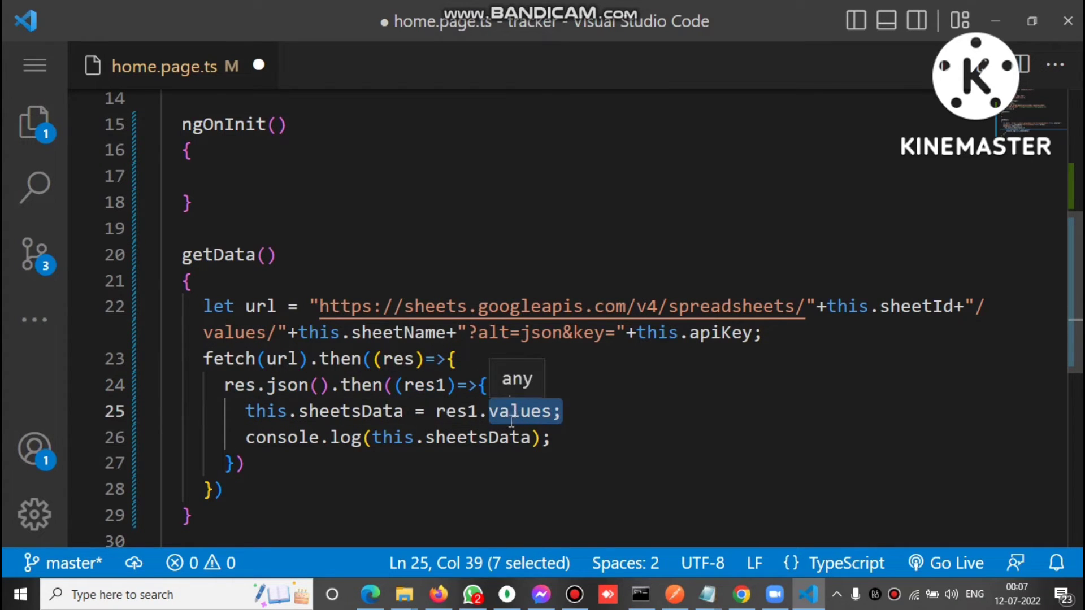
mouse_move(511, 415)
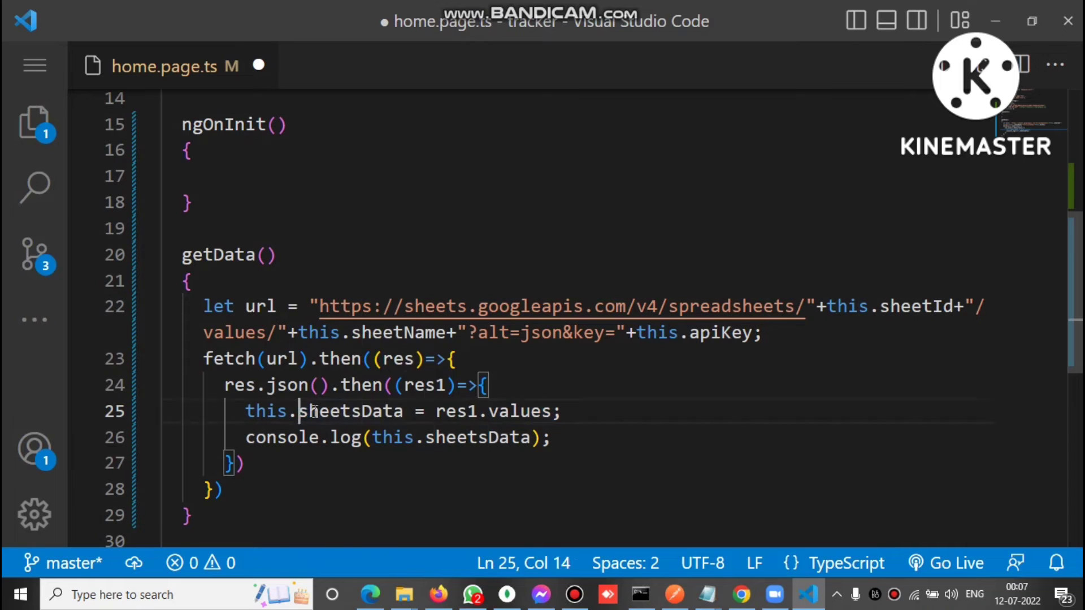
double_click(351, 411)
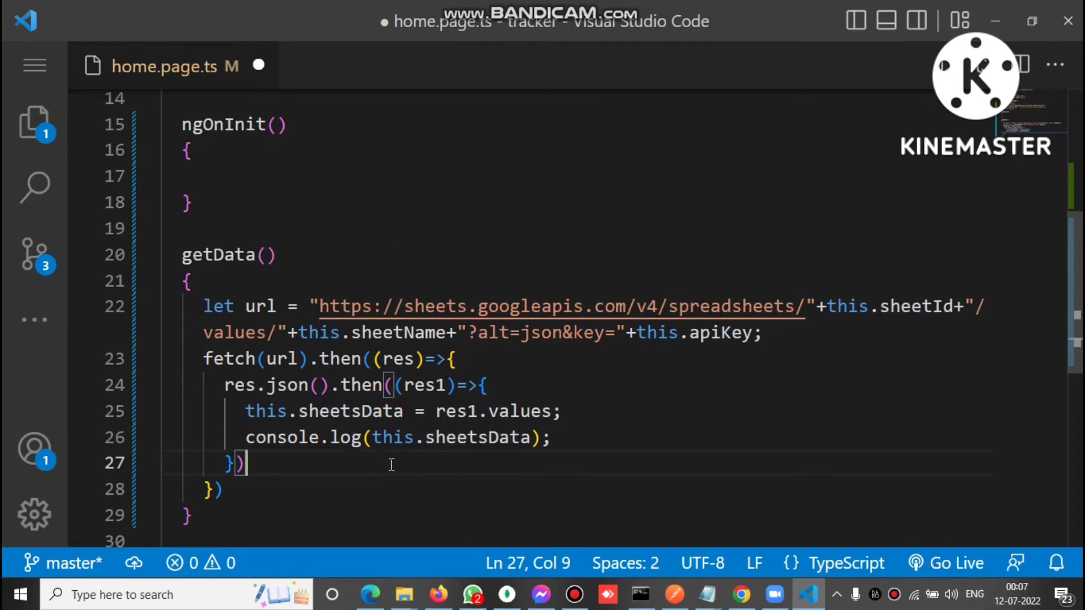
mouse_move(393, 437)
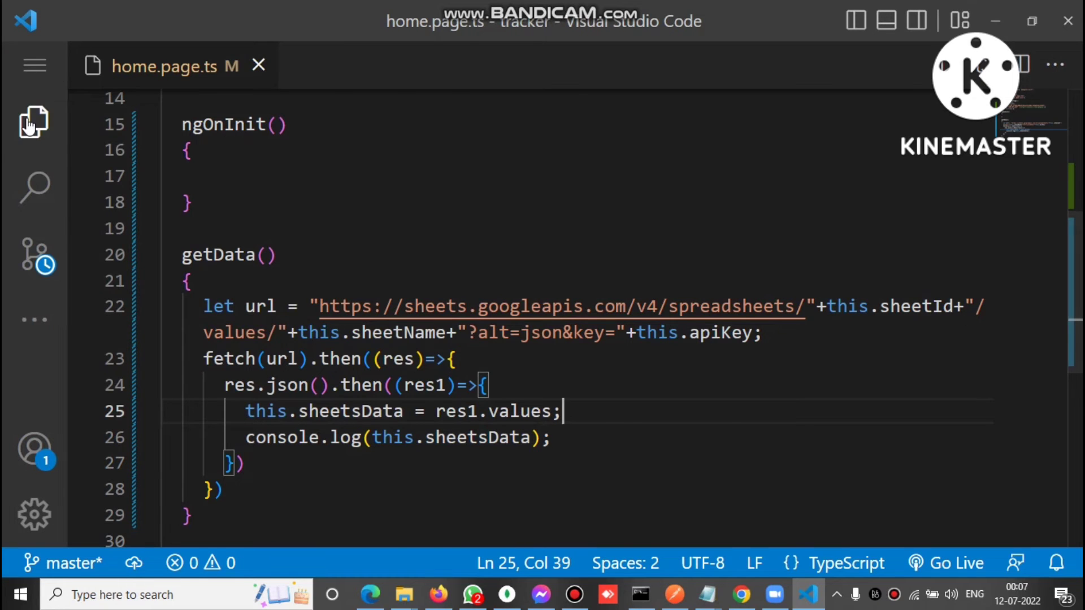
Step: Open home.page.html from the Explorer and highlight the getData call in ion-button
click(242, 240)
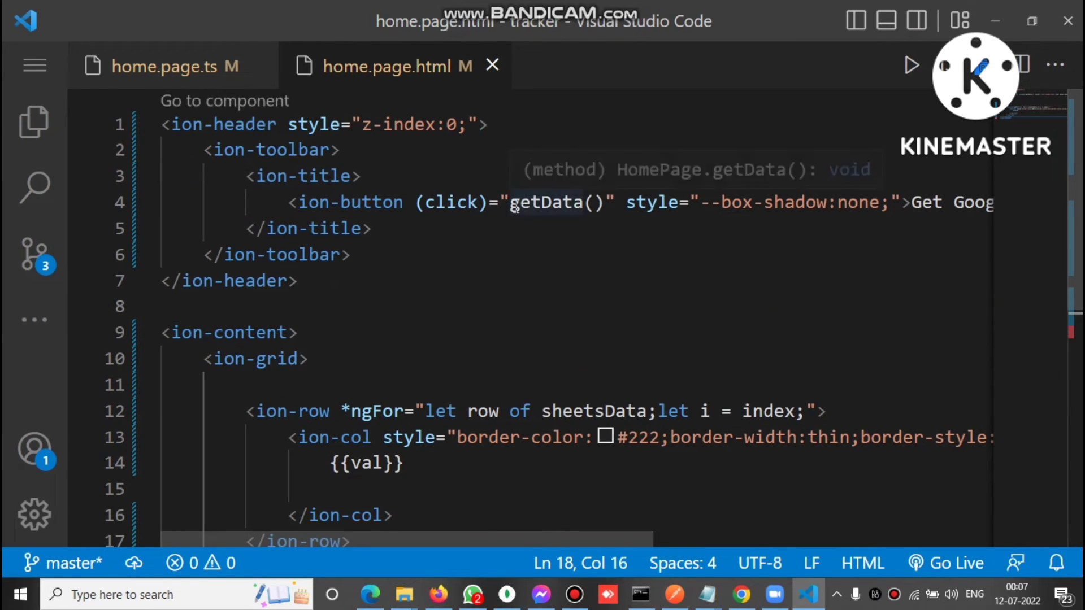
double_click(547, 202)
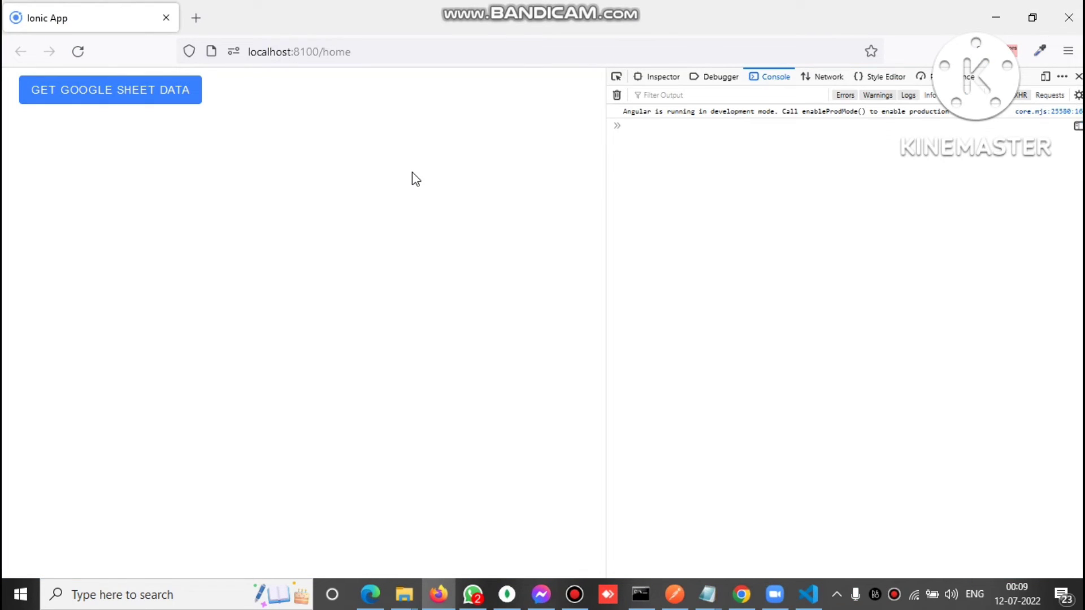
mouse_move(385, 177)
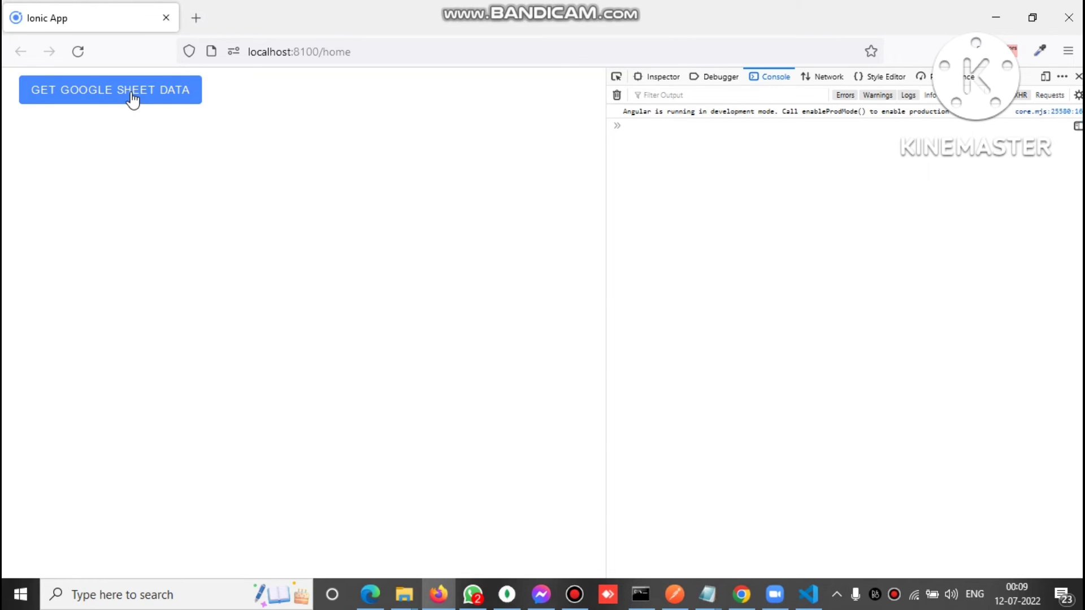
Step: Load the sheet rows with Get Google Sheet Data and expand the Array(17) console entry
click(109, 90)
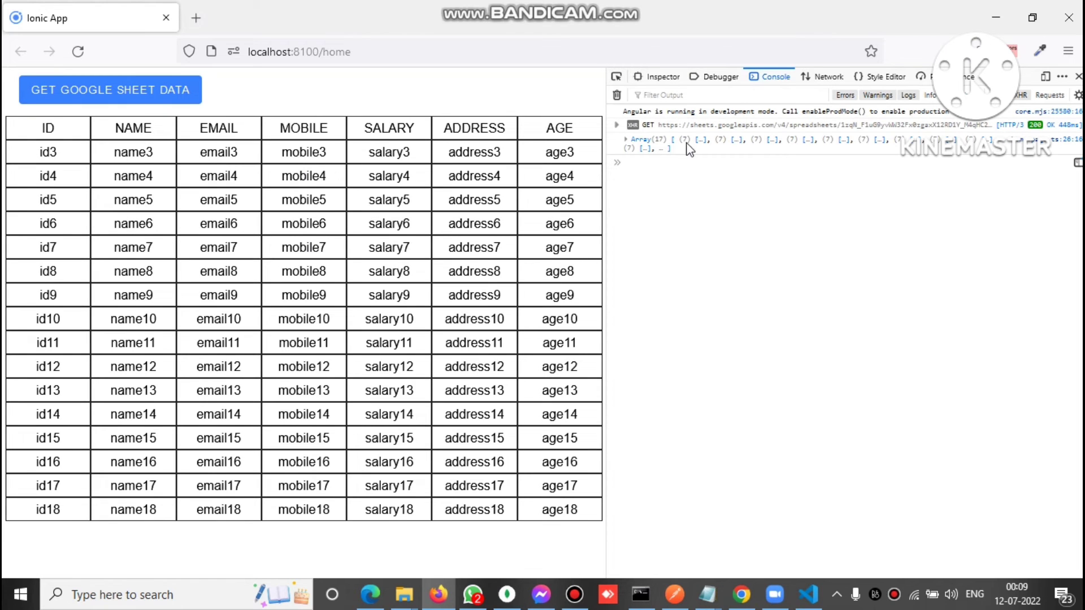
click(626, 139)
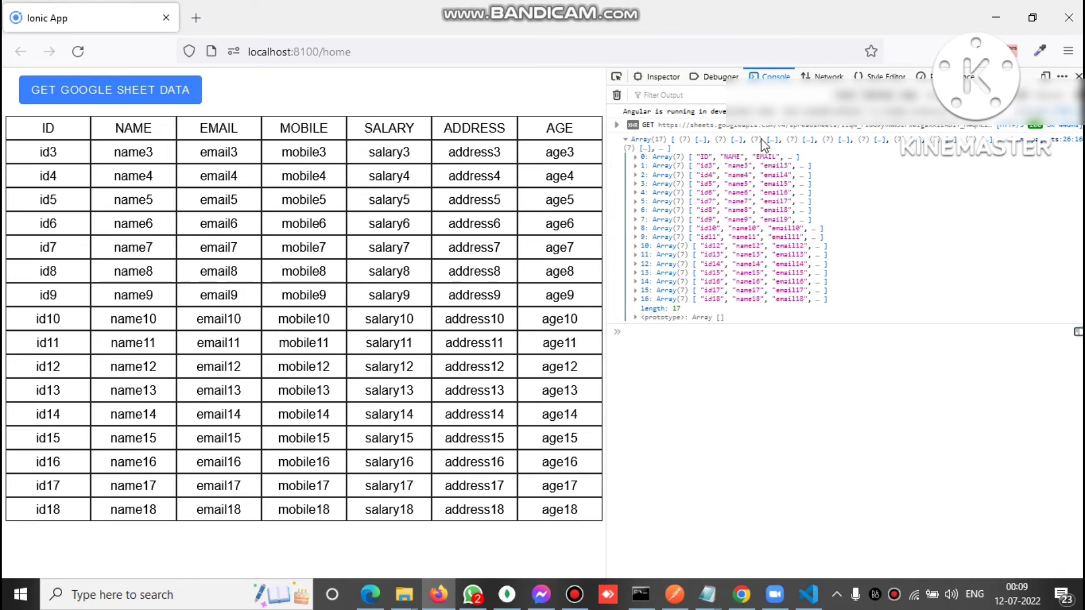
mouse_move(705, 218)
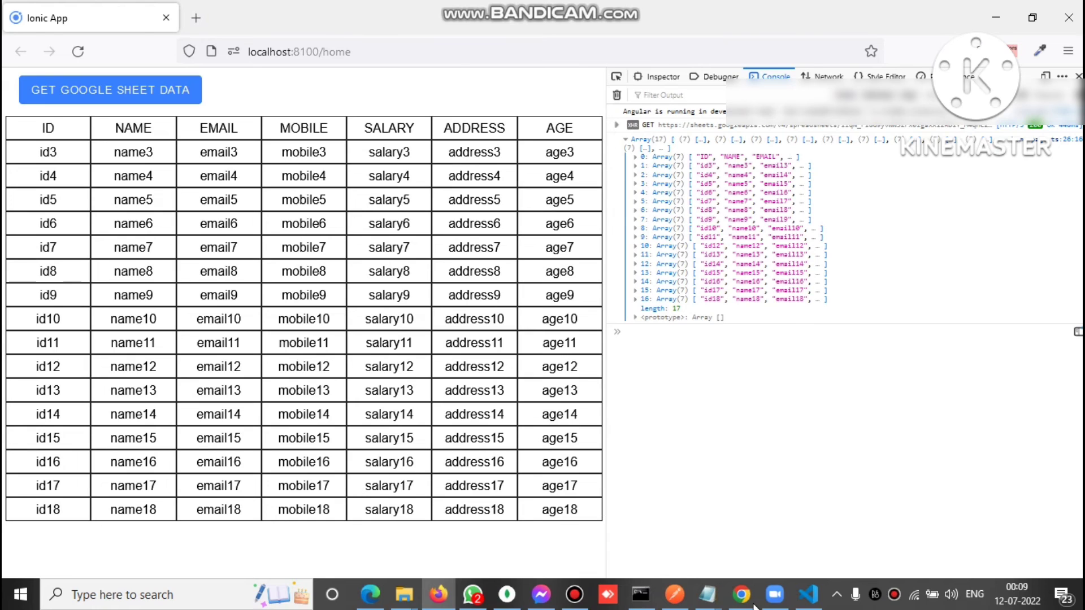
click(741, 594)
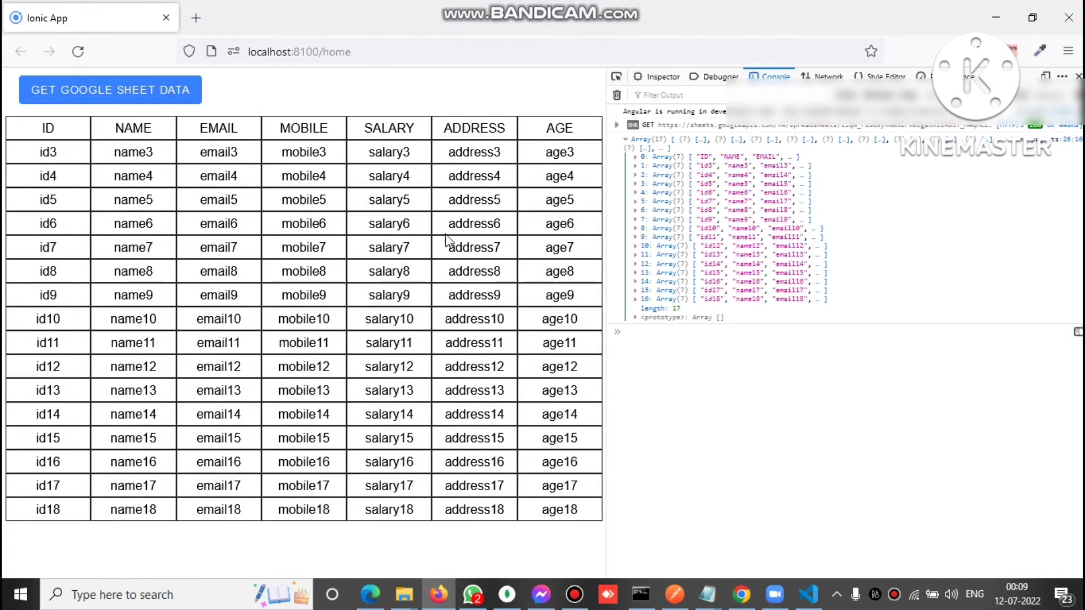
mouse_move(540, 244)
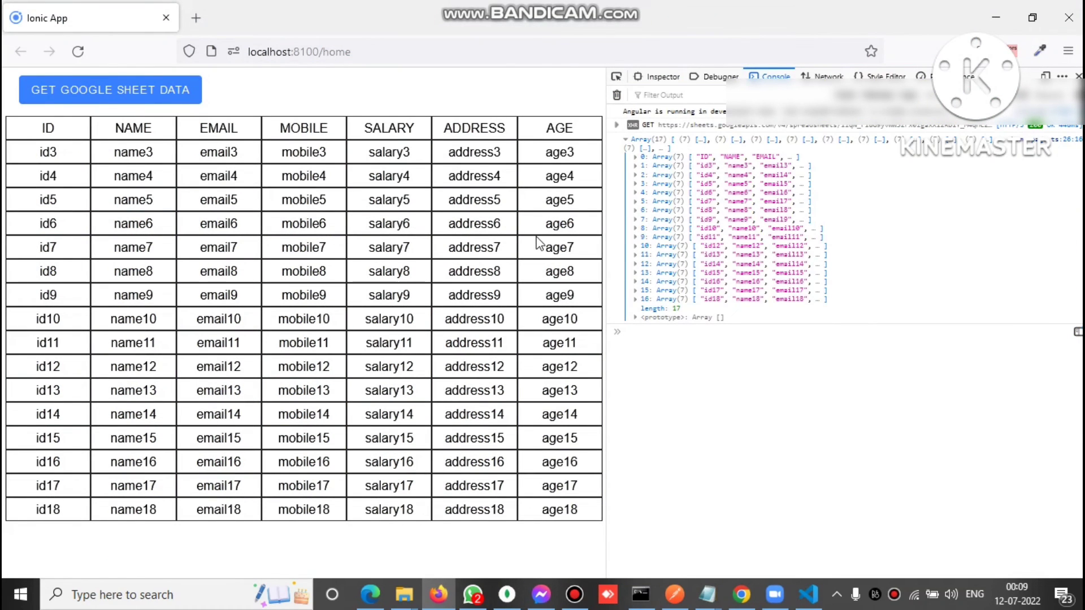